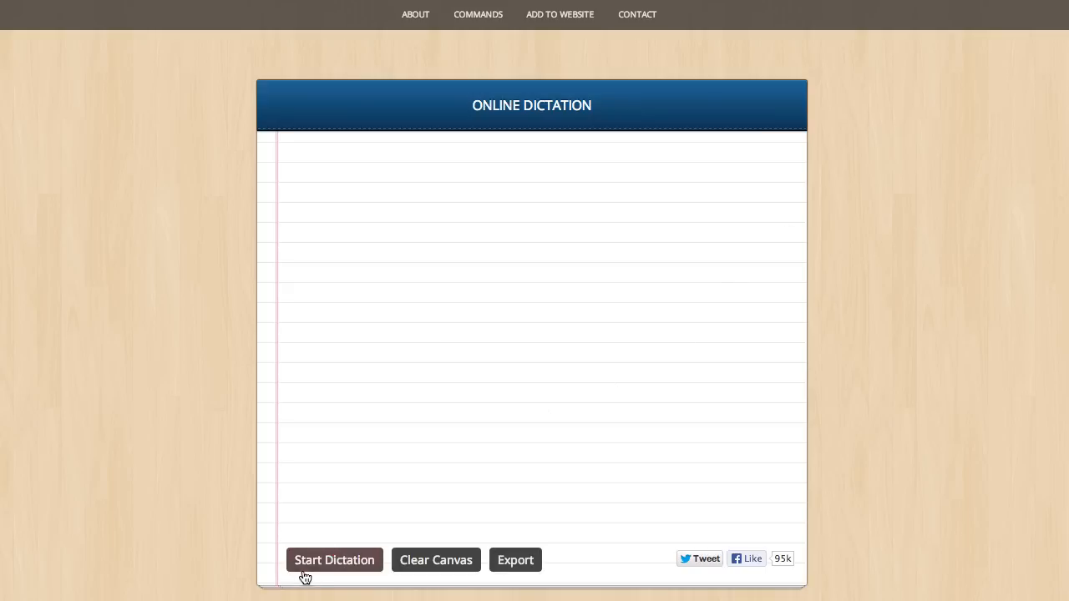
Start dictation on the empty notepad so the button reads Stop Listening
click(334, 560)
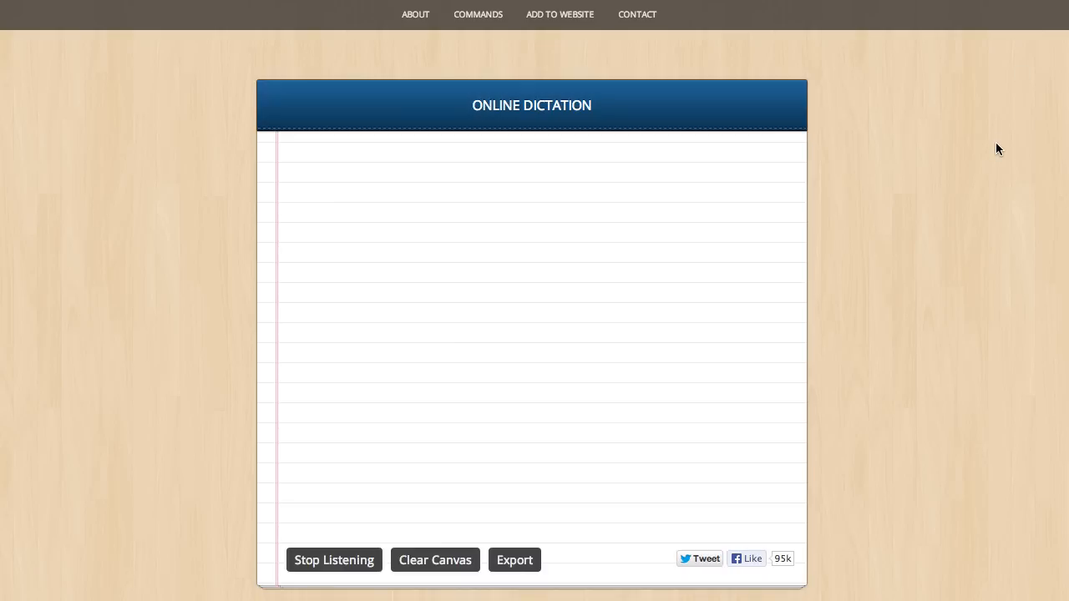
mouse_move(977, 123)
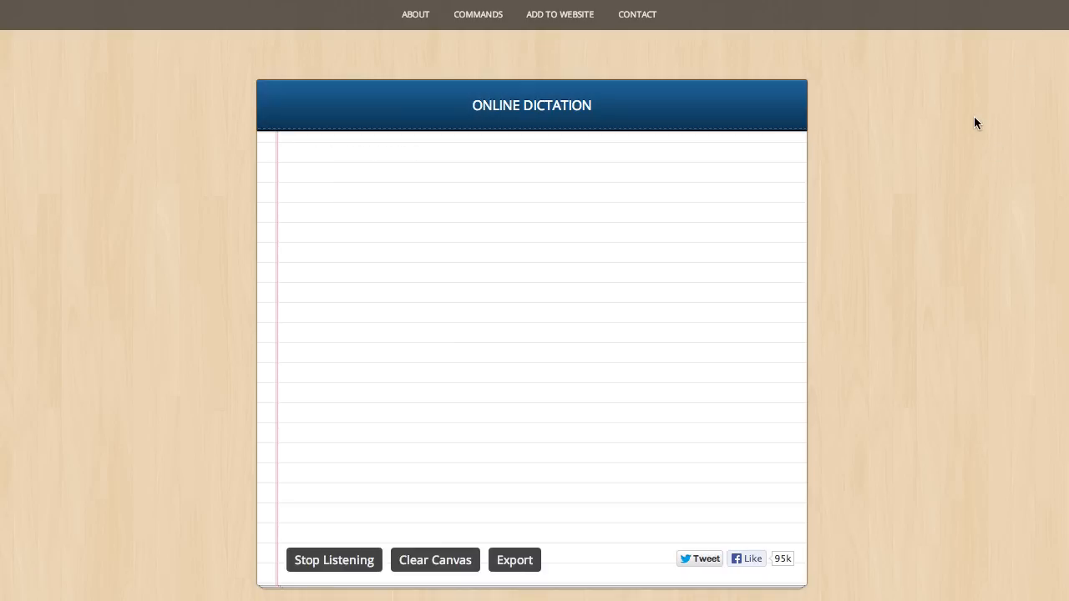
Dictate the greeting to Peter and the request to call back once he returns
text(beautiful)
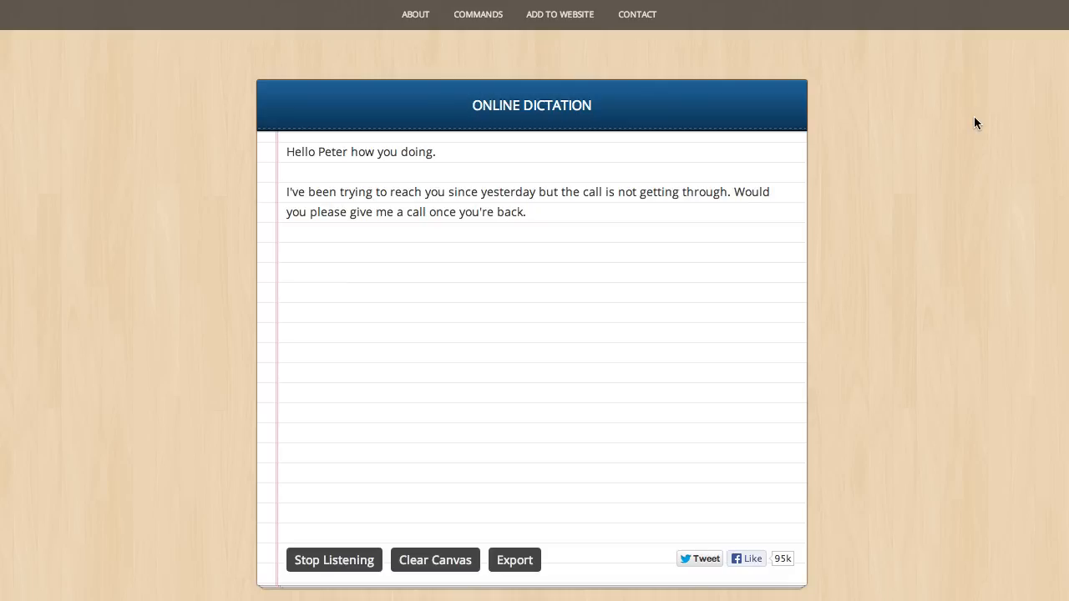
text(You gots)
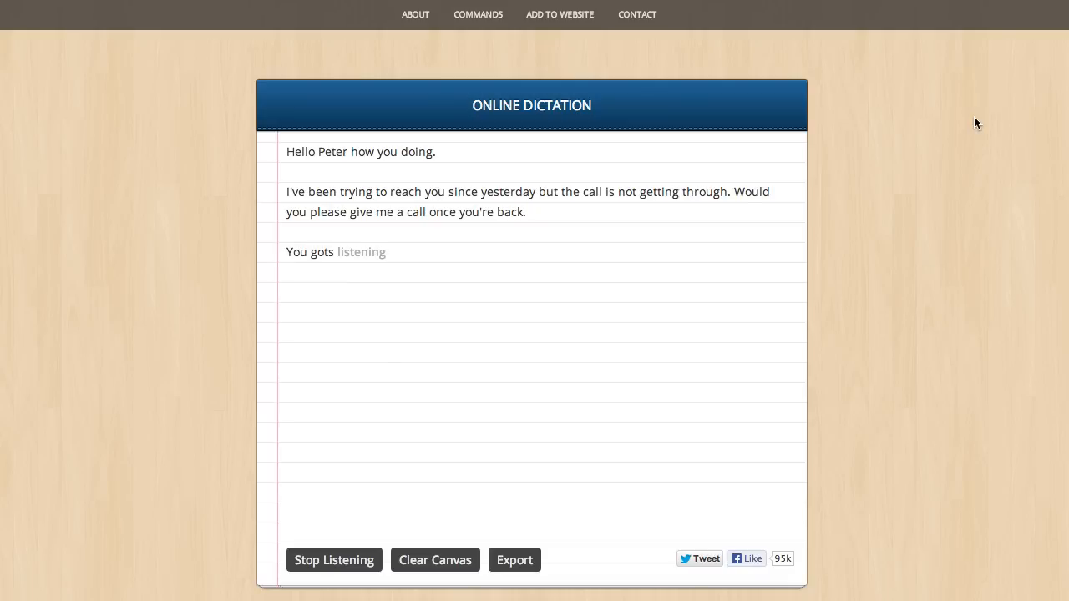
Stop listening and delete the misrecognized 'You gots.' line
click(333, 559)
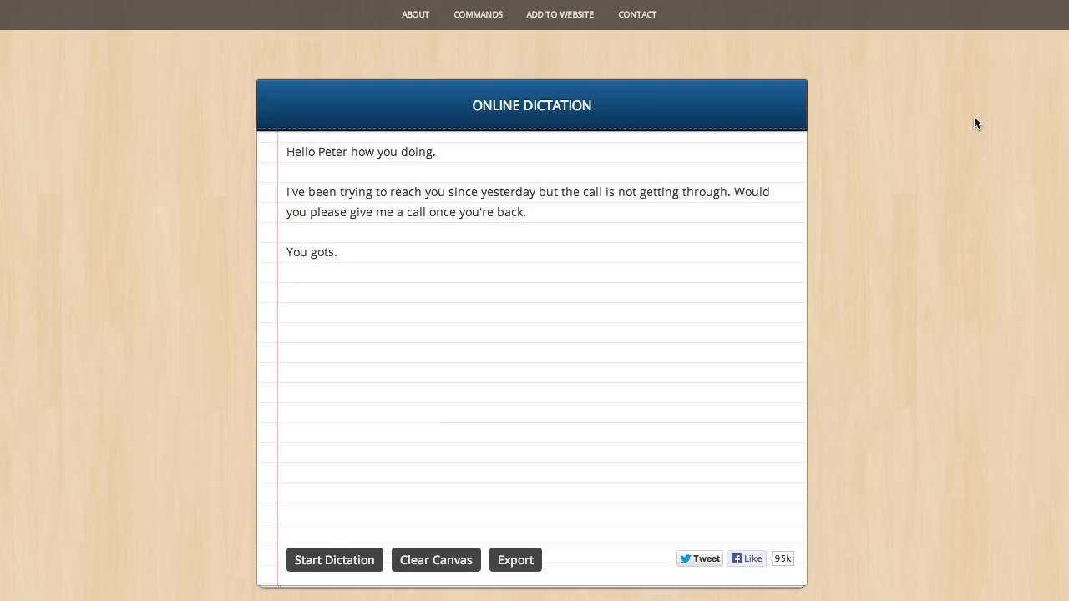
mouse_move(349, 270)
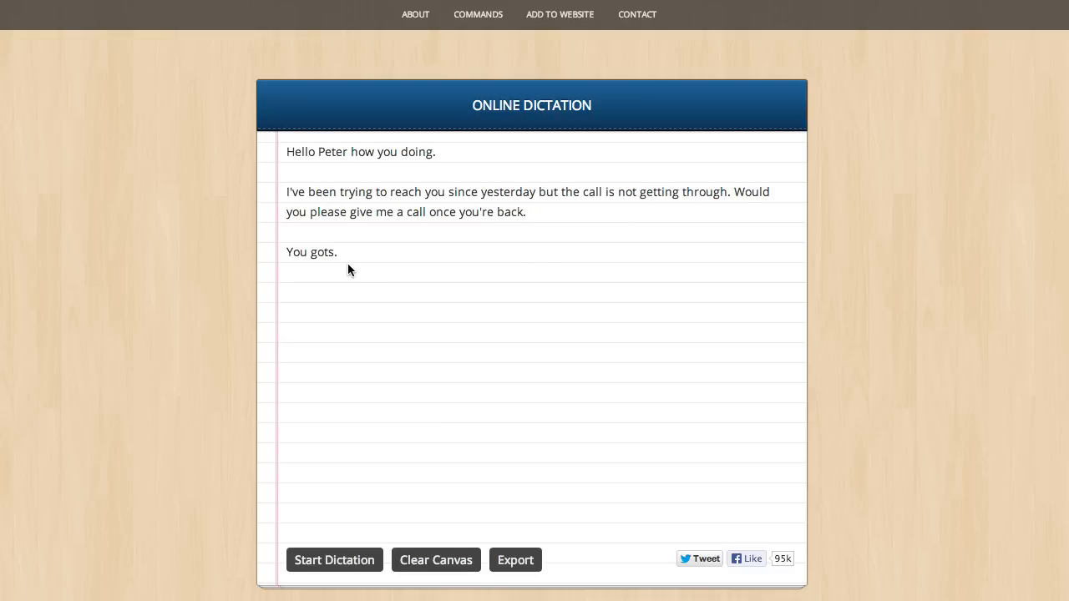
double_click(311, 251)
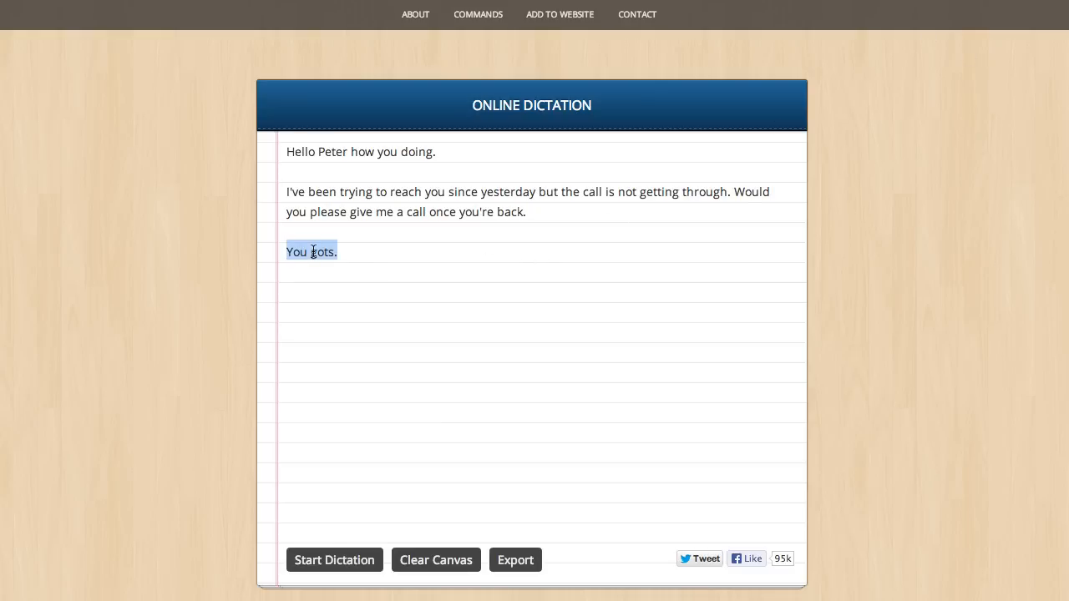
key(Delete)
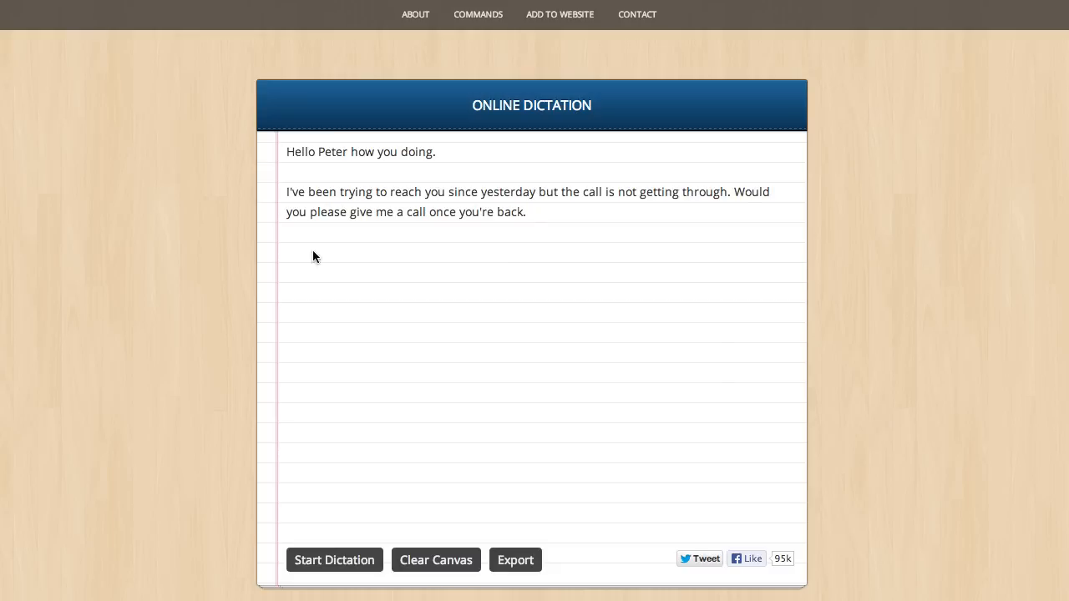
Dictate the closing 'regards.' after allowing microphone access, then stop listening
click(334, 559)
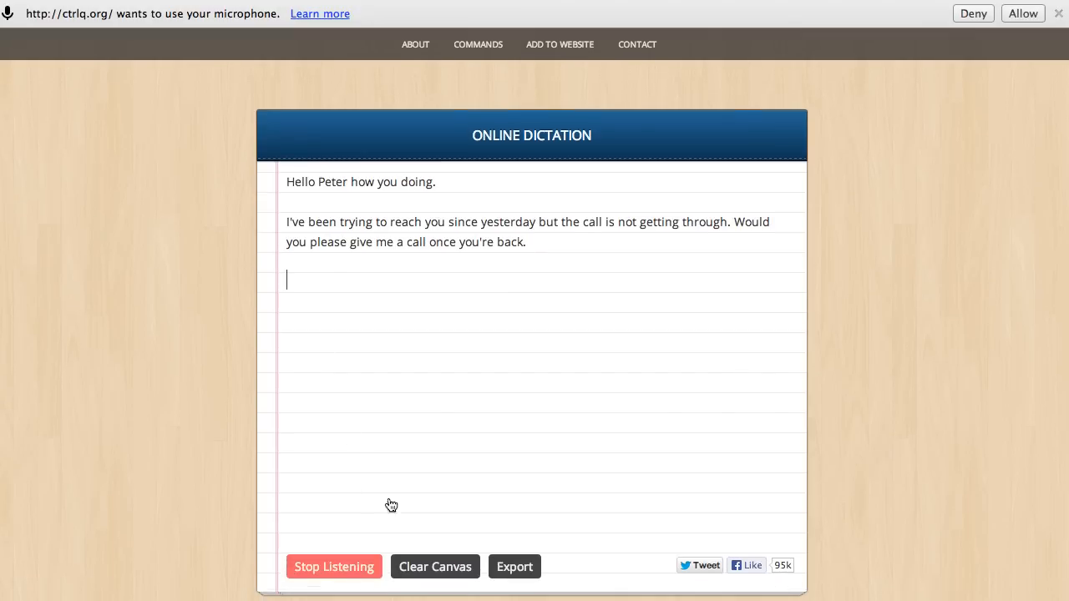
click(1022, 14)
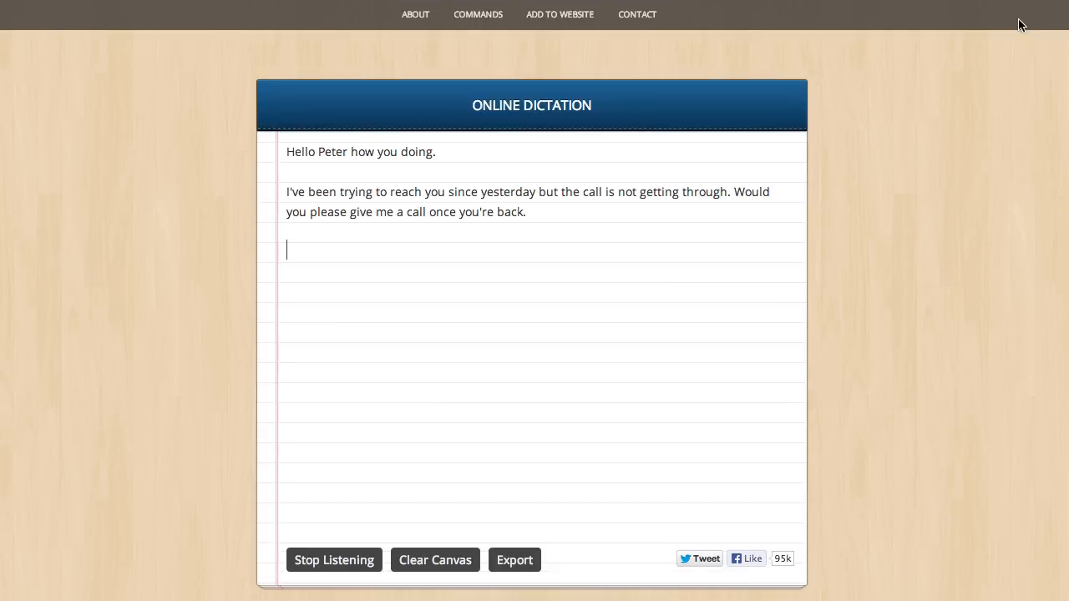
mouse_move(963, 190)
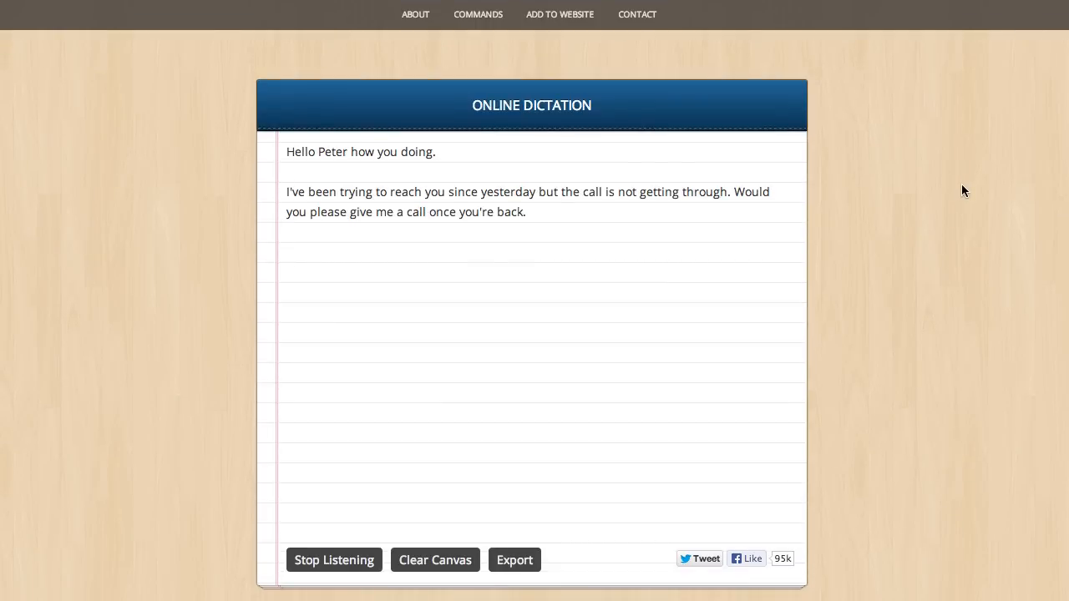
text(regards.)
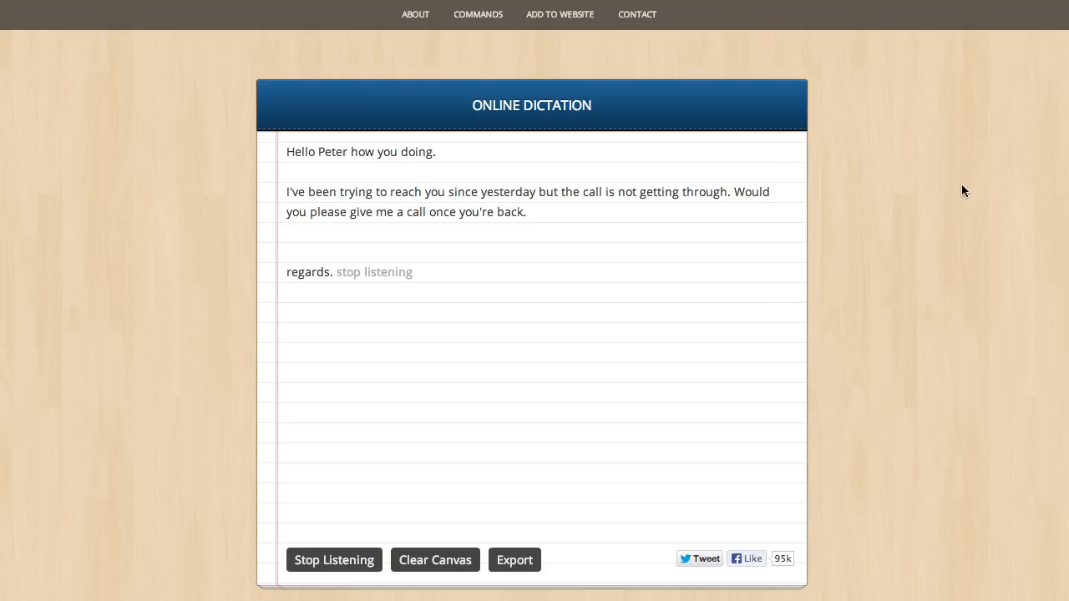
click(334, 560)
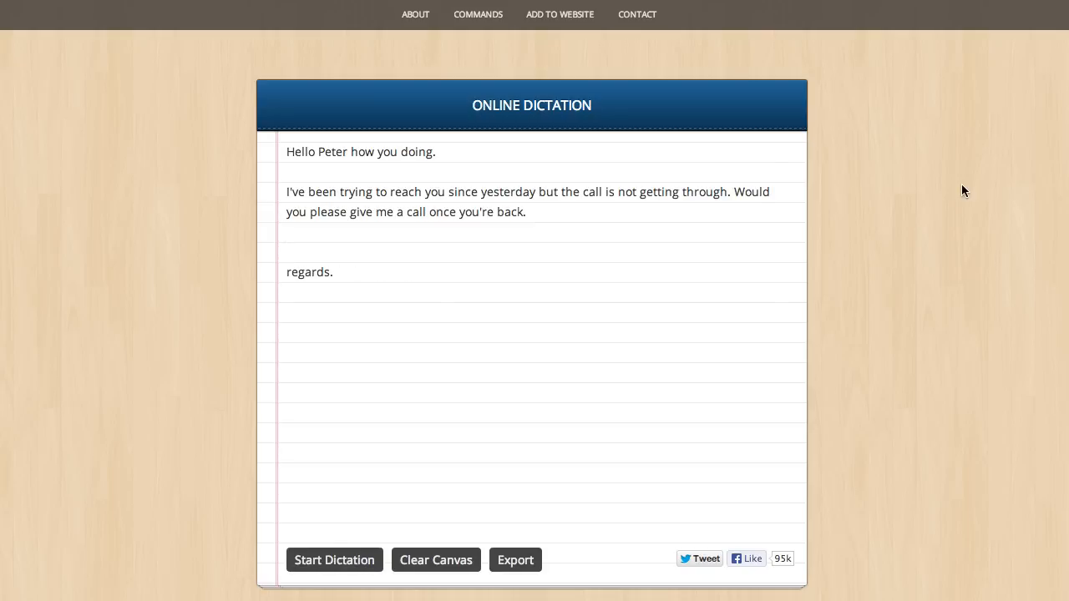
mouse_move(635, 278)
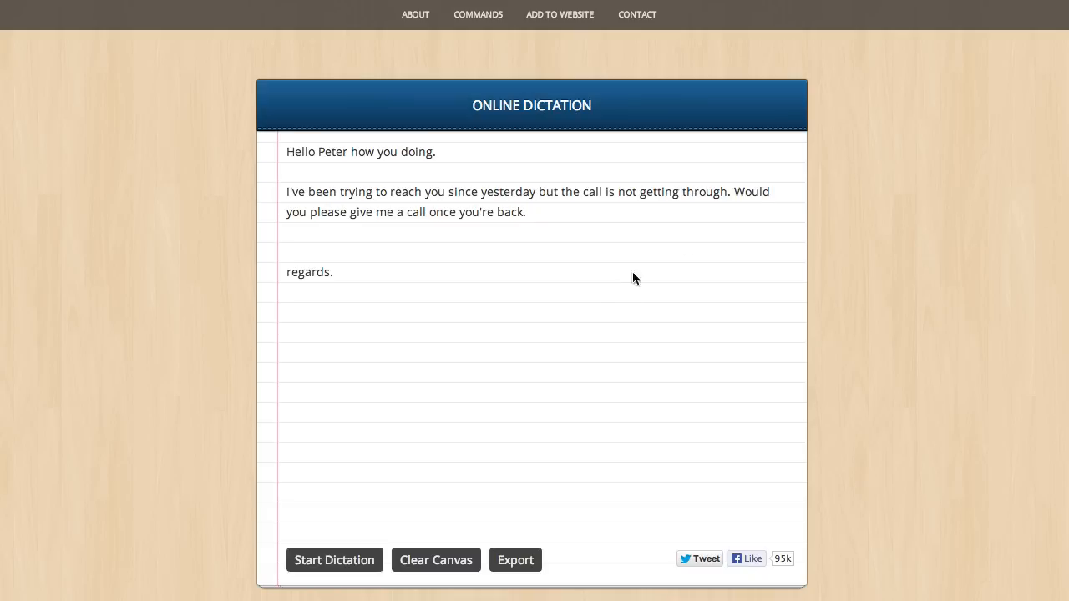
mouse_move(548, 360)
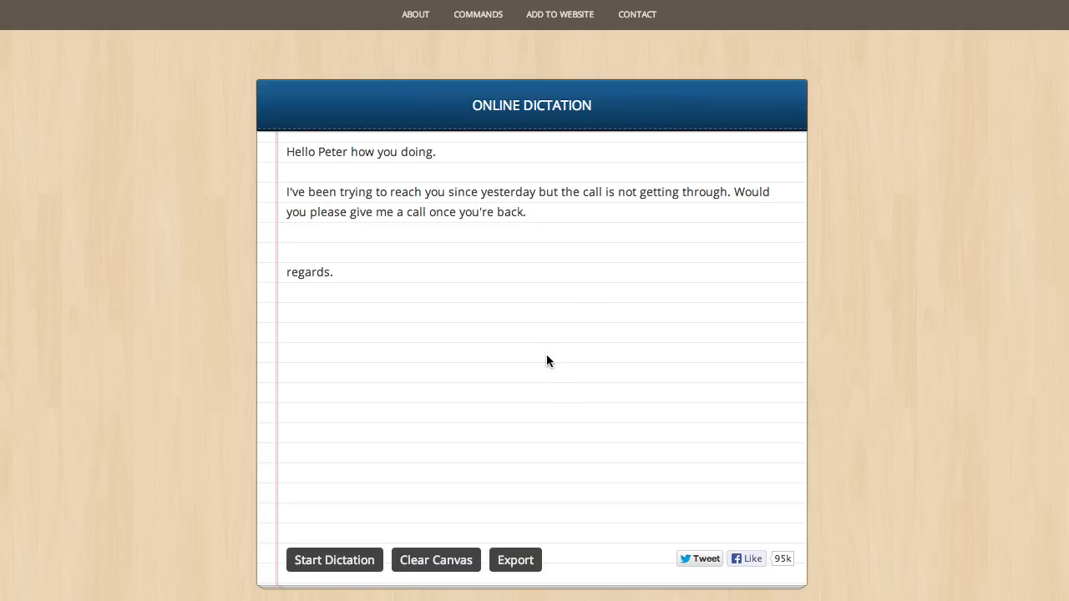
mouse_move(502, 350)
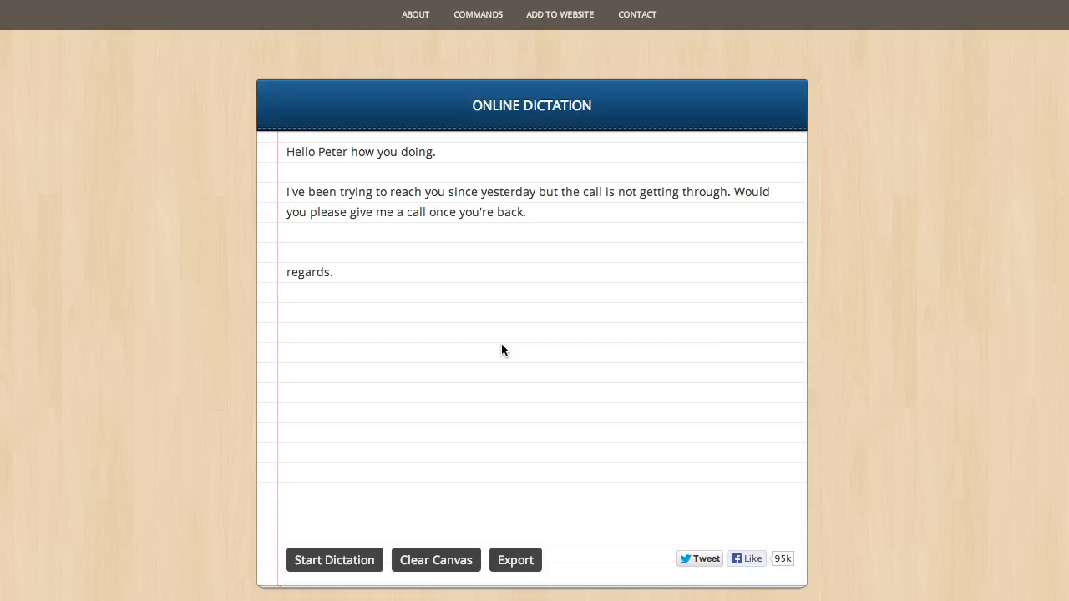
Open the Filepicker.io 'Save your file' export dialog for the note
click(515, 560)
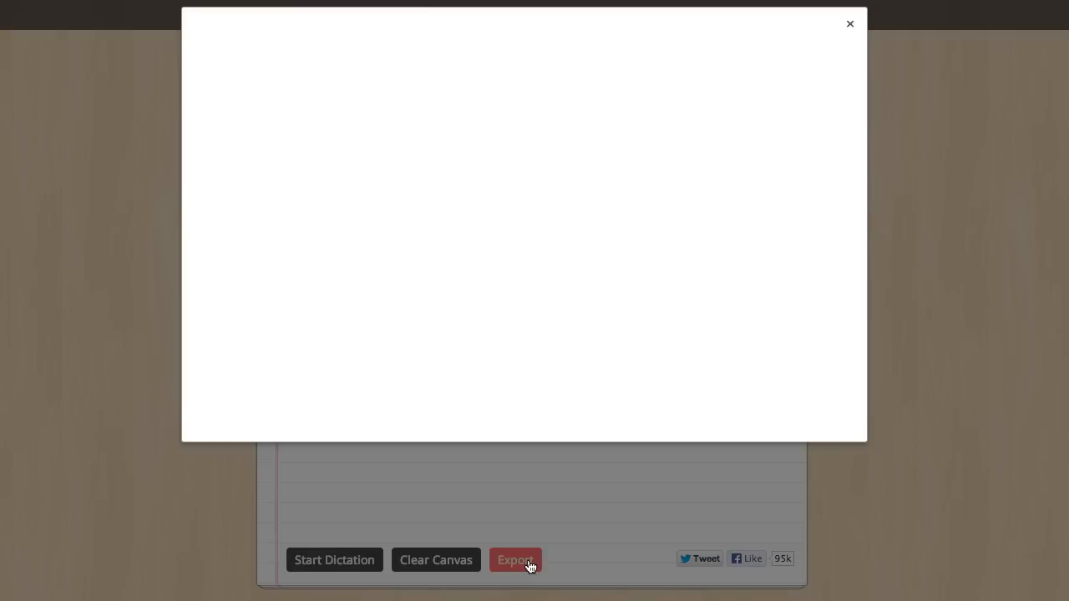
click(516, 560)
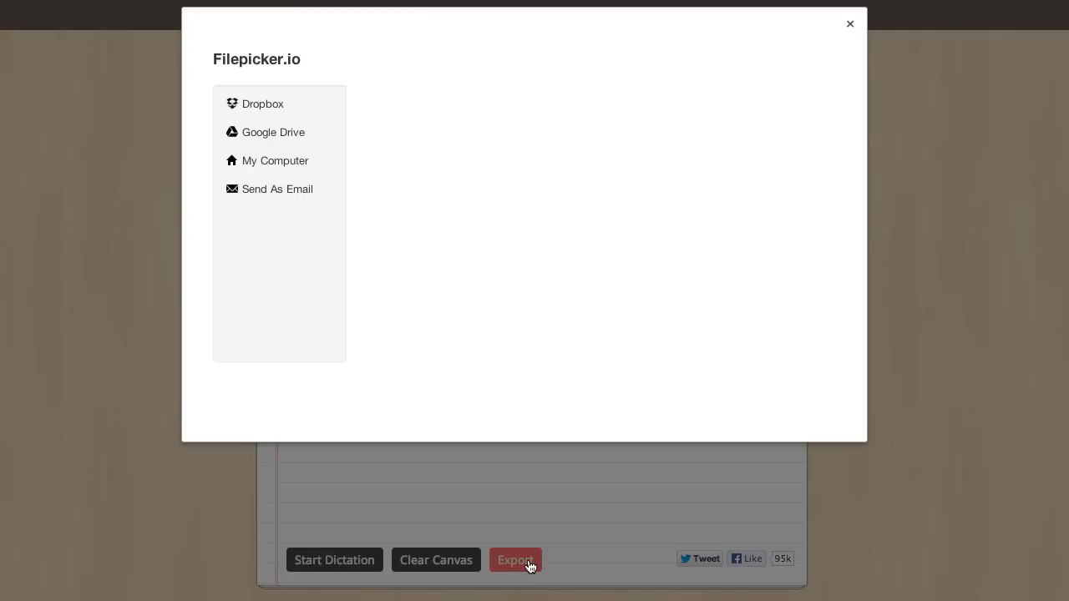
click(516, 559)
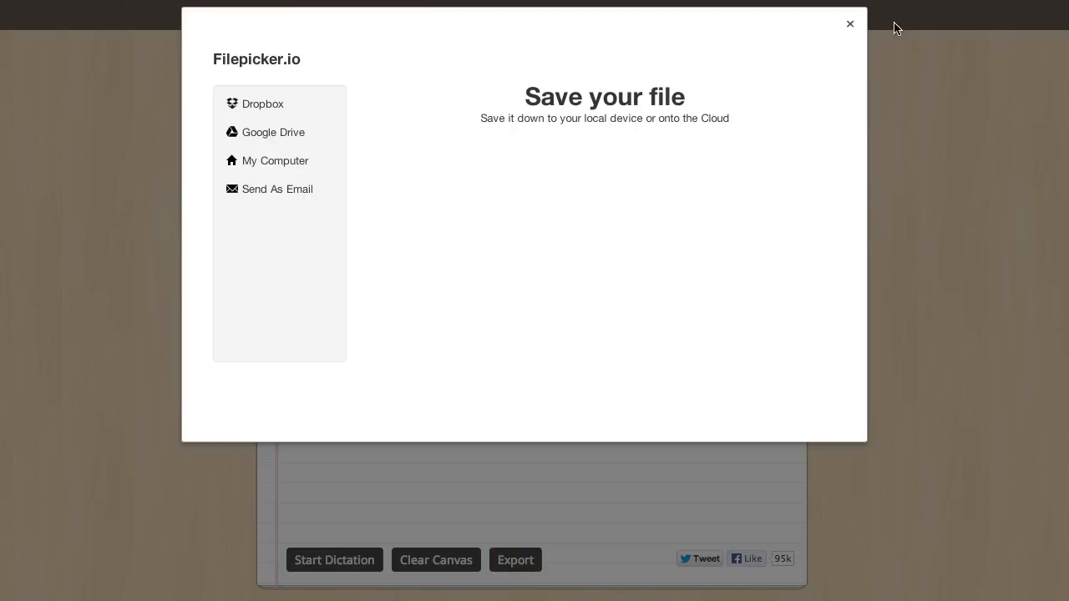